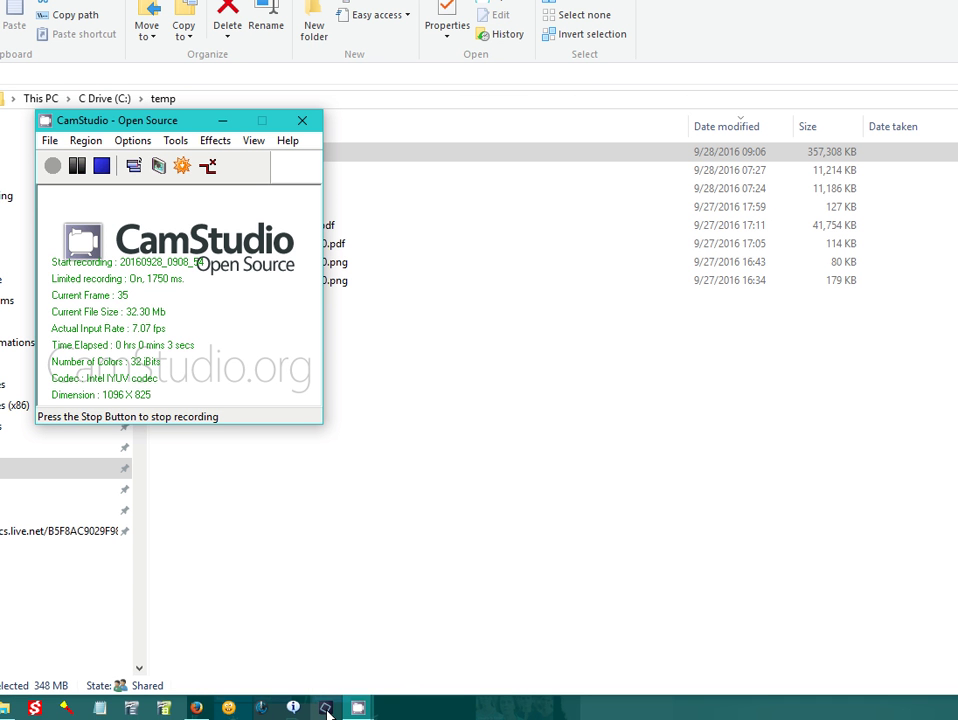
Bring the Photoshop Elements 14 window to the front from the taskbar
{"action": "left_click", "coordinate": [390, 708]}
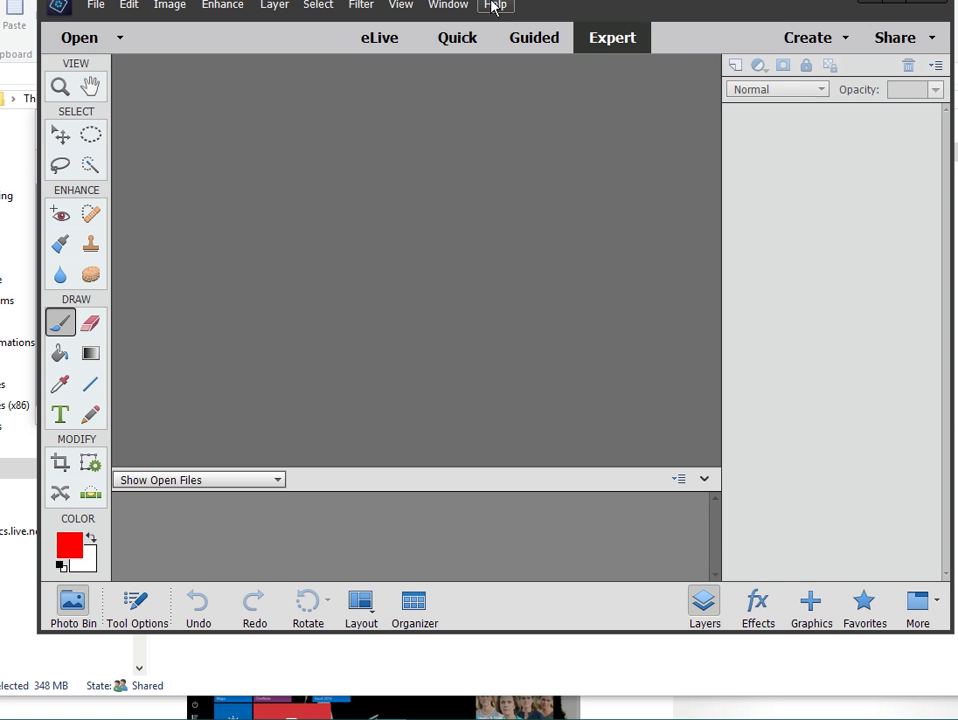
{"action": "mouse_move", "coordinate": [568, 210]}
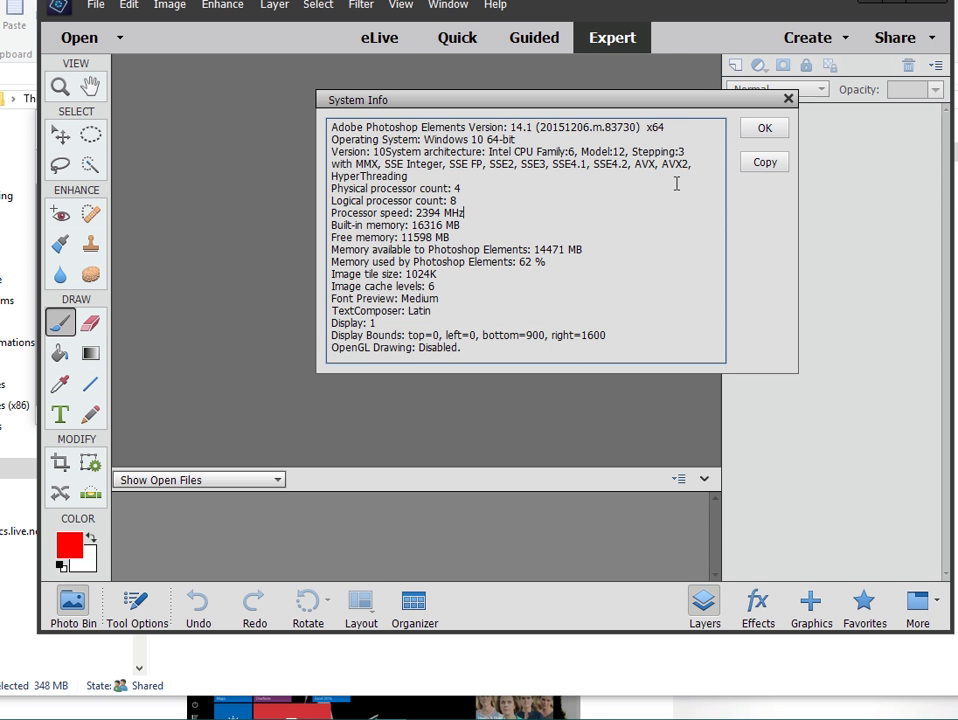
Read through the System Info report down to the installed plug-ins summary
{"action": "scroll", "scroll_direction": "down", "scroll_amount": 3}
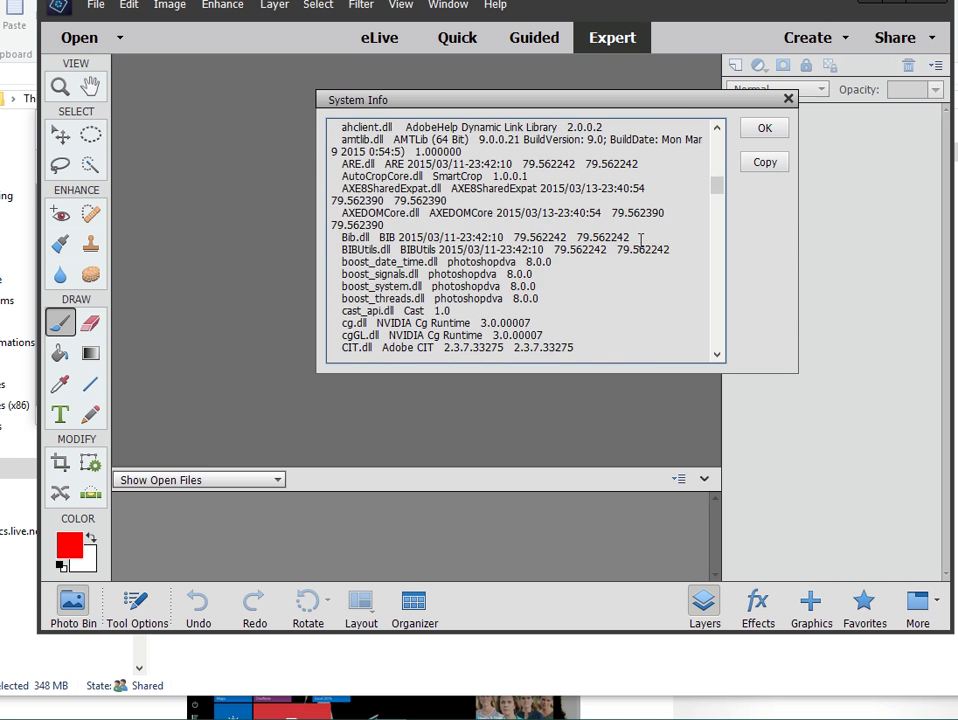
{"action": "scroll", "scroll_direction": "down", "scroll_amount": 3}
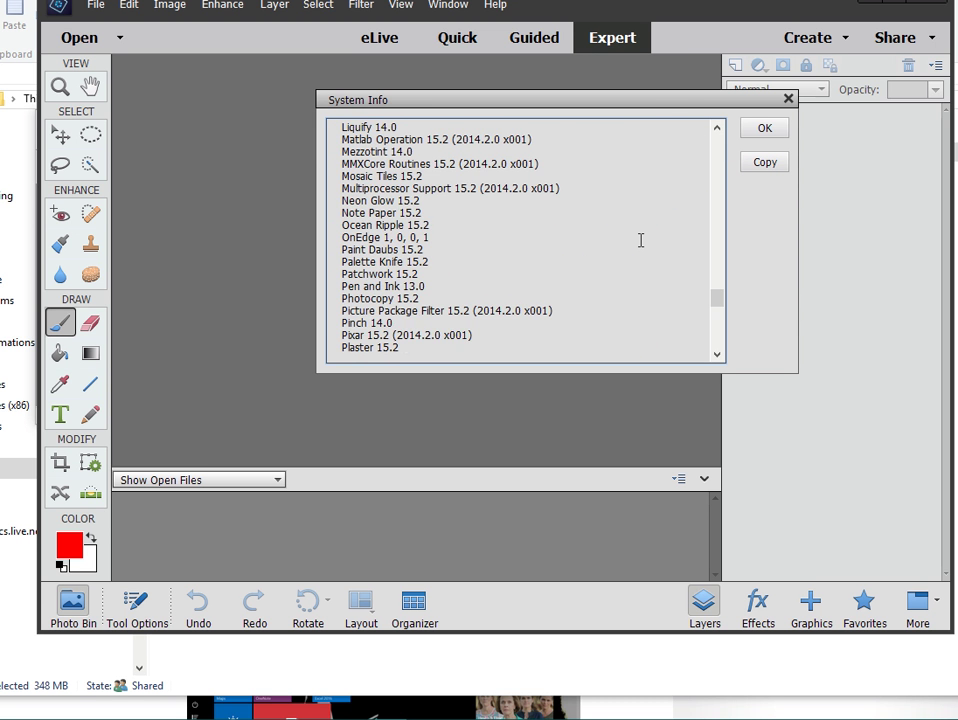
{"action": "scroll", "scroll_direction": "down", "scroll_amount": 3}
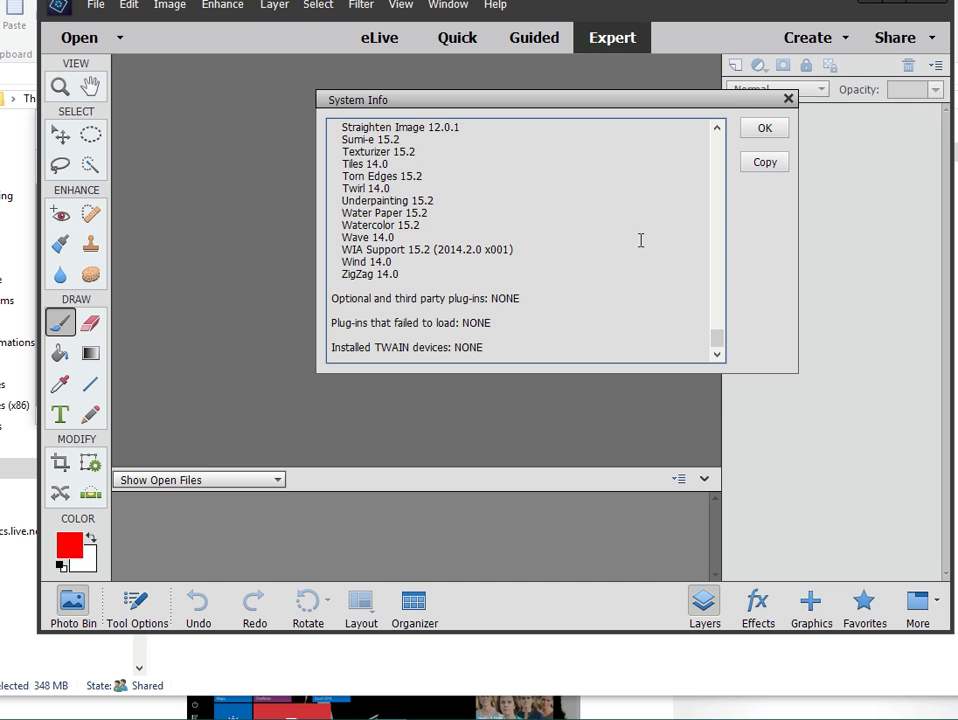
Dismiss the System Info report with OK, returning to the empty Expert workspace
{"action": "left_click", "coordinate": [764, 128]}
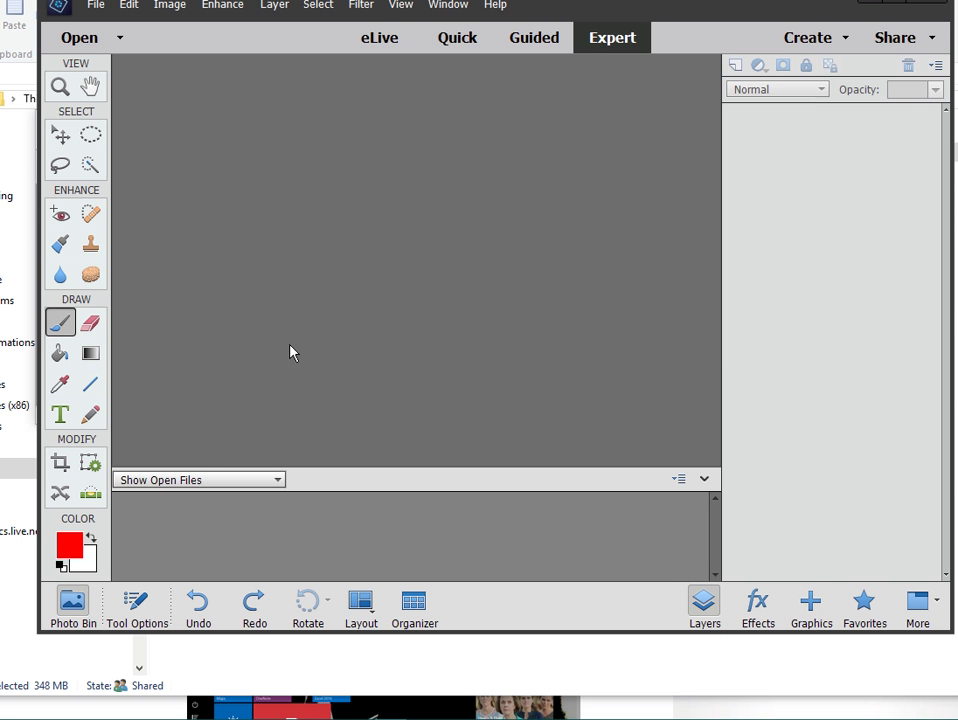
{"action": "mouse_move", "coordinate": [60, 412]}
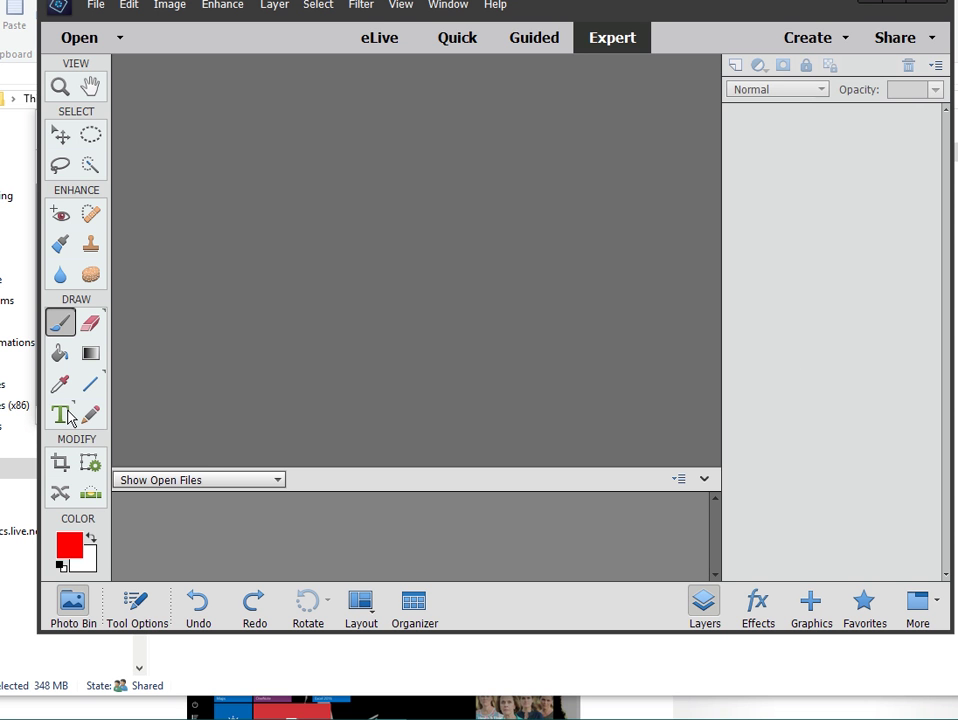
{"action": "mouse_move", "coordinate": [96, 360]}
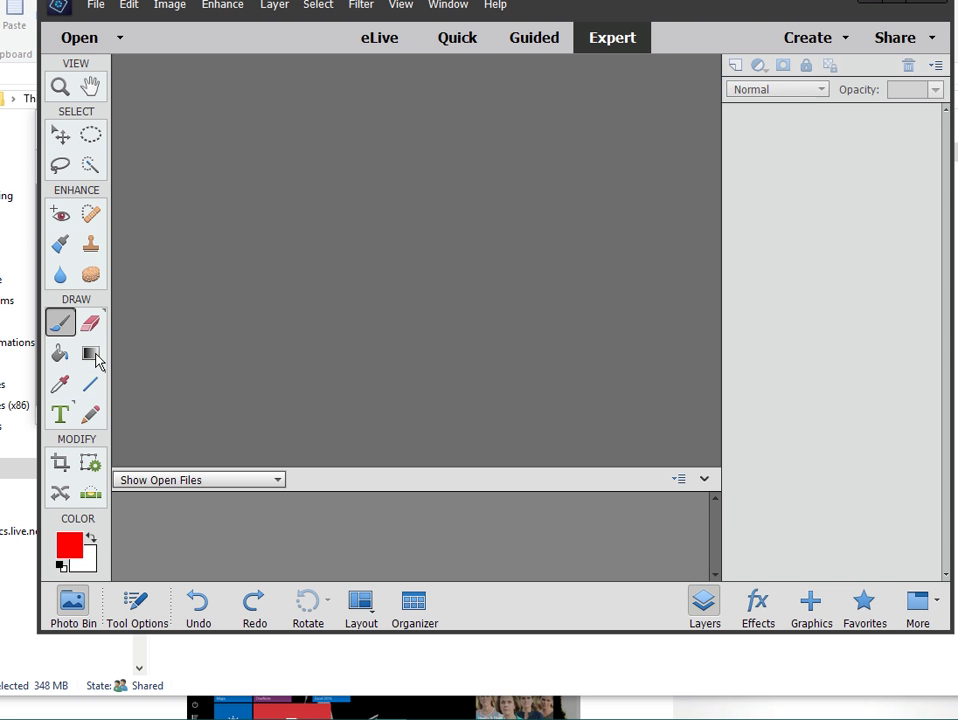
{"action": "mouse_move", "coordinate": [156, 204]}
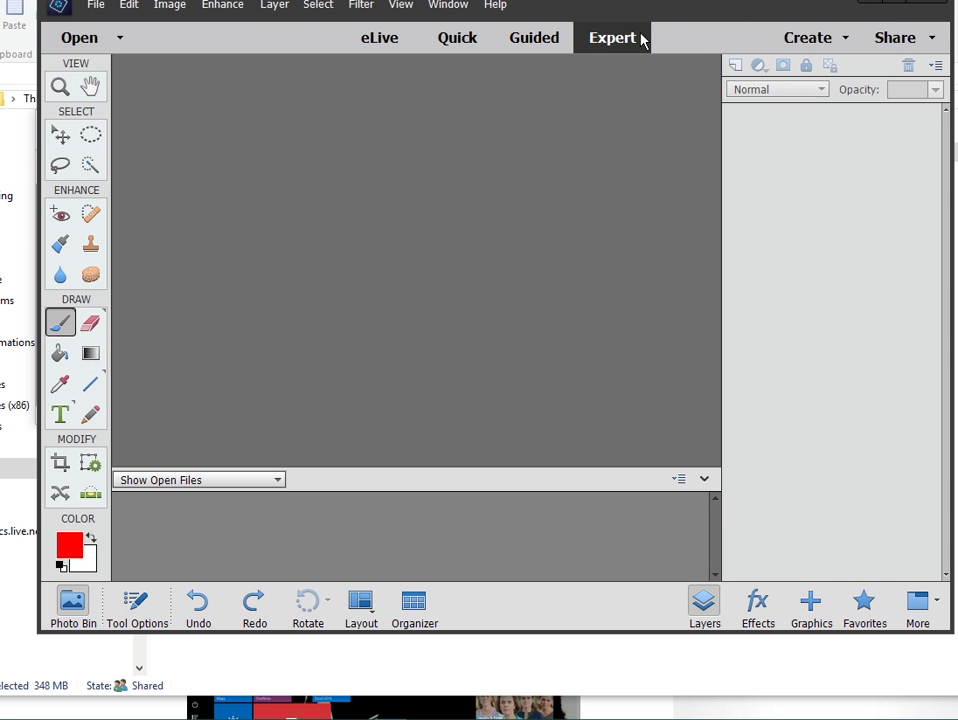
{"action": "mouse_move", "coordinate": [656, 16]}
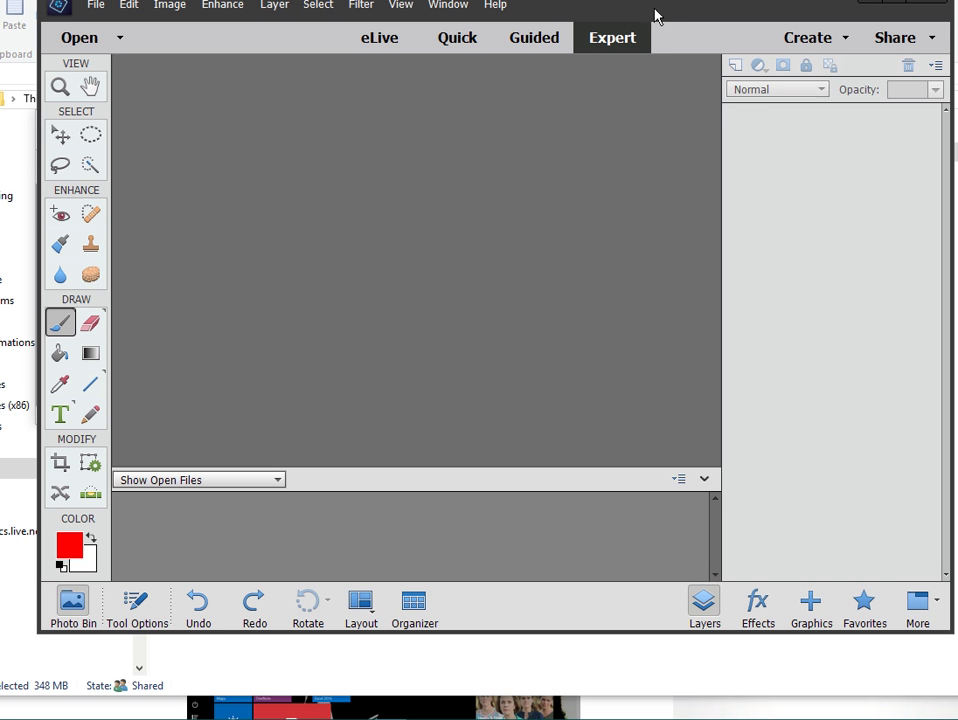
{"action": "mouse_move", "coordinate": [642, 312]}
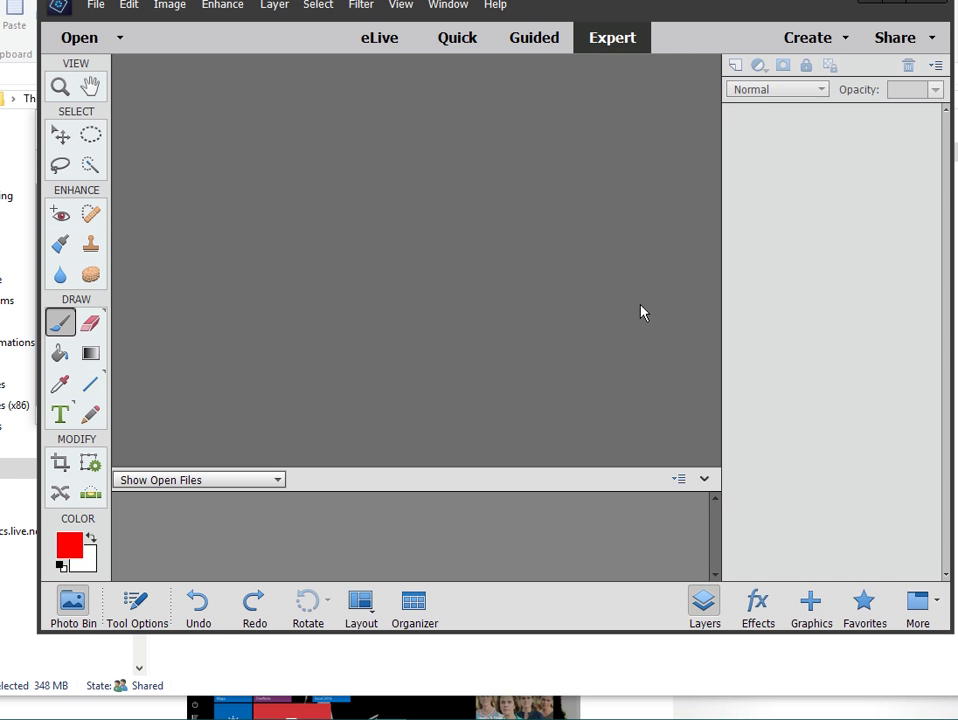
{"action": "mouse_move", "coordinate": [576, 342]}
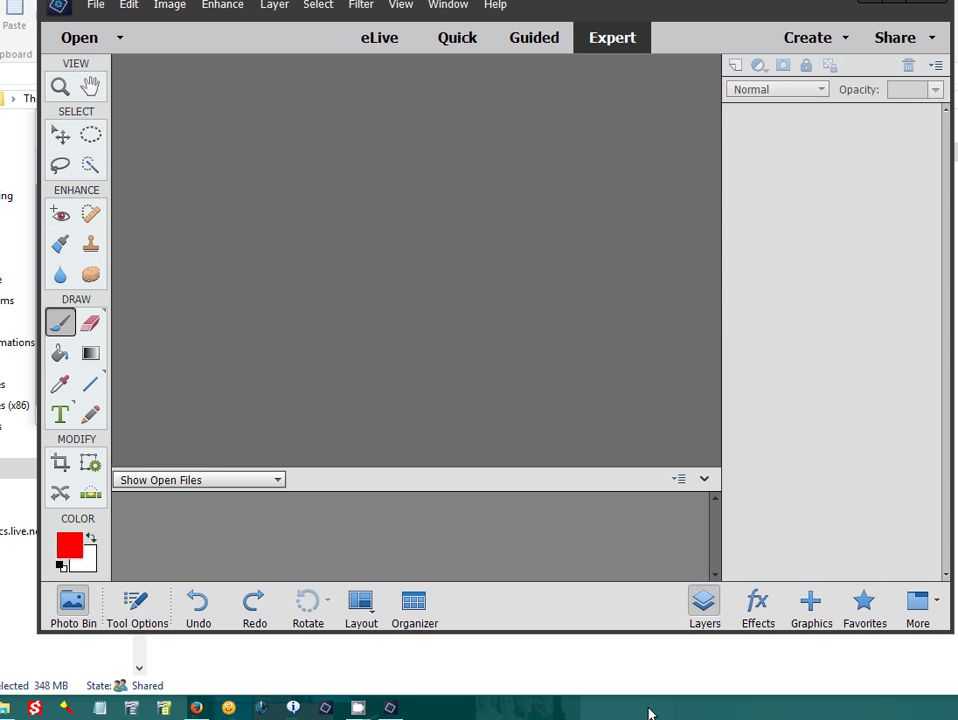
End the Adobe Photoshop Elements process from Task Manager's full process list
{"action": "left_click", "coordinate": [424, 708]}
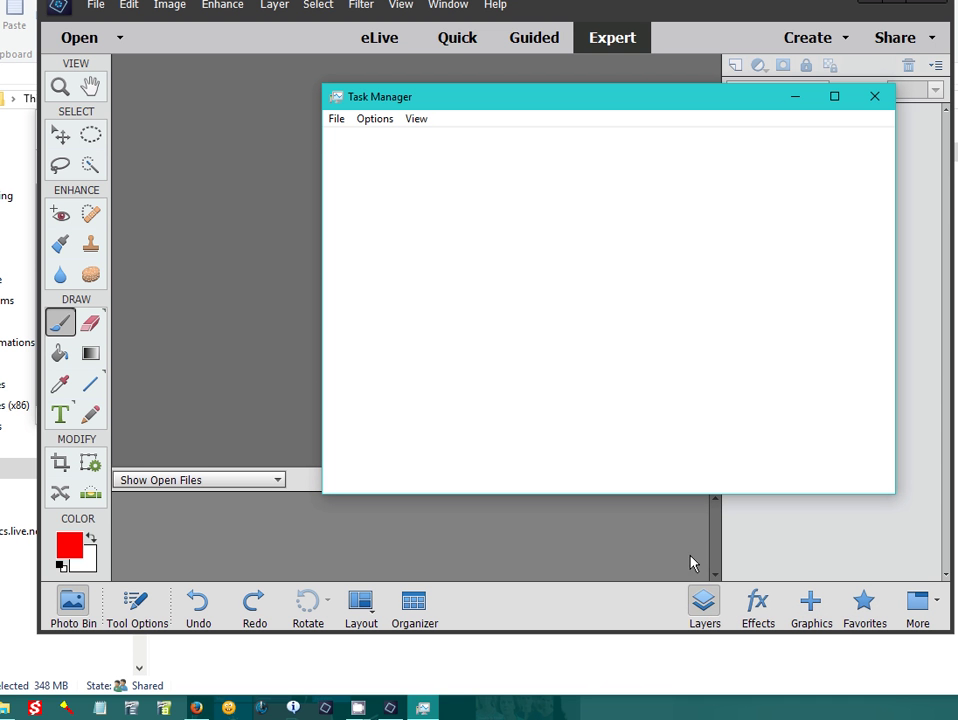
{"action": "left_click", "coordinate": [380, 472]}
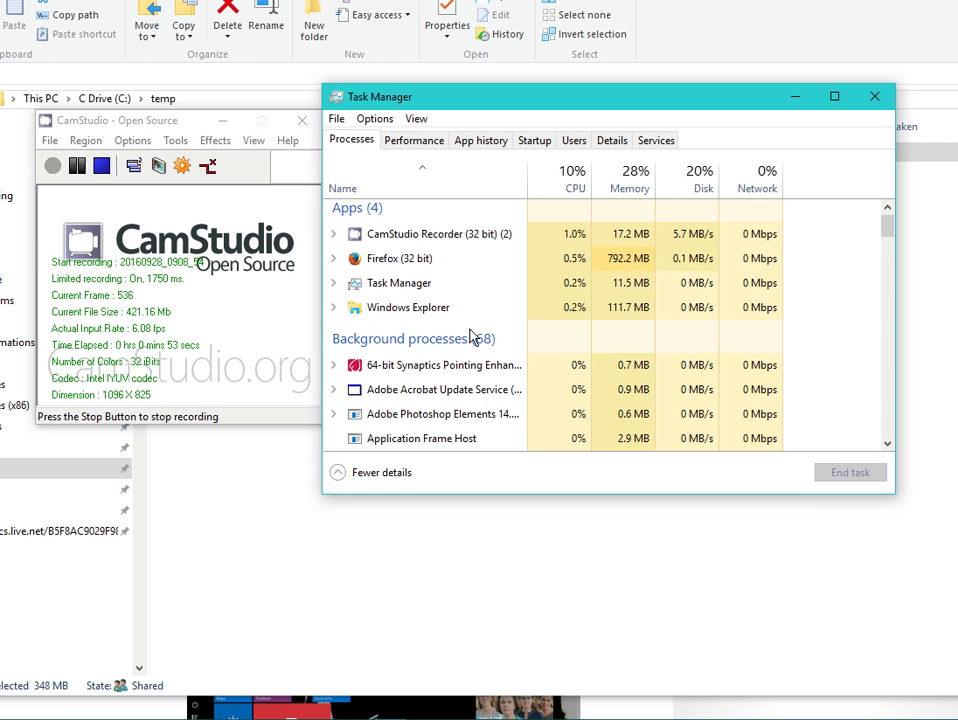
{"action": "left_click", "coordinate": [874, 96]}
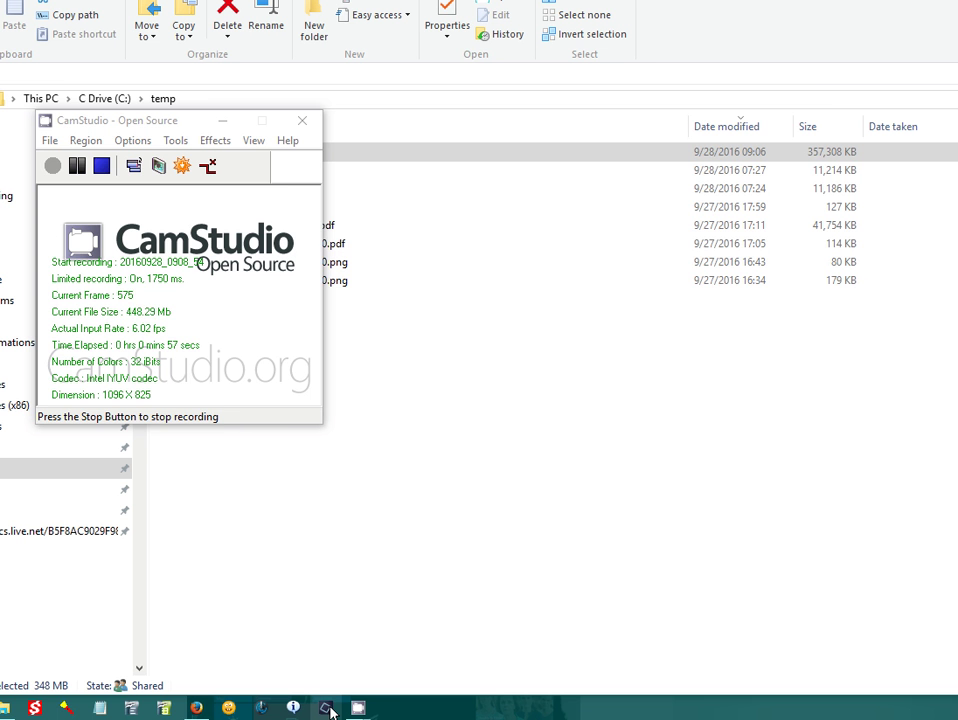
Enable Font Preview Size in Edit > Preferences > Type and apply it with OK
{"action": "left_click", "coordinate": [388, 708]}
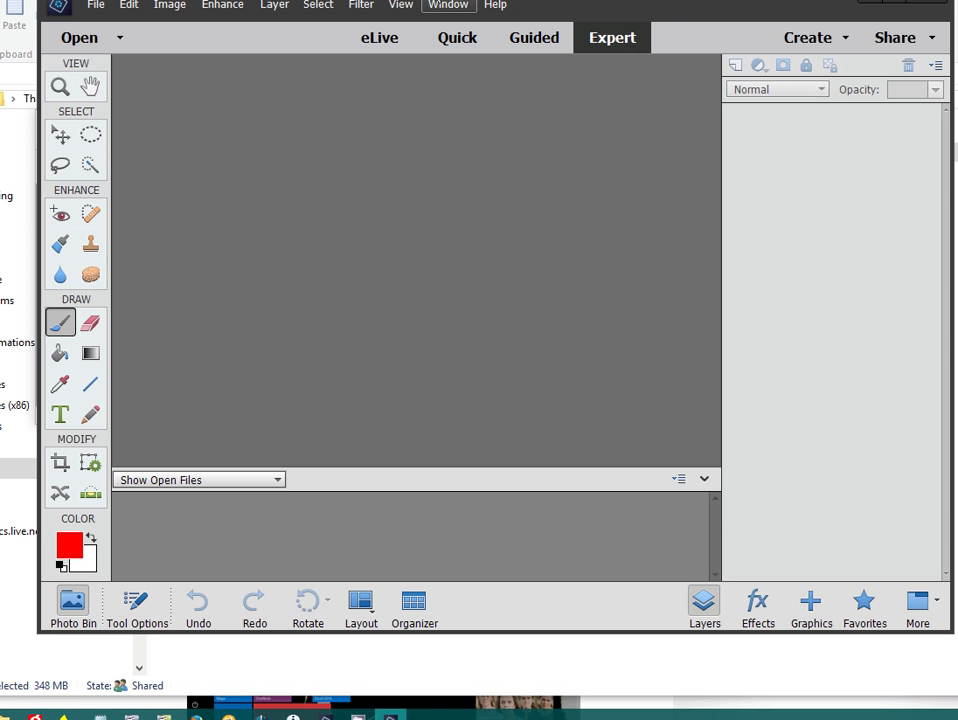
{"action": "left_click", "coordinate": [128, 8]}
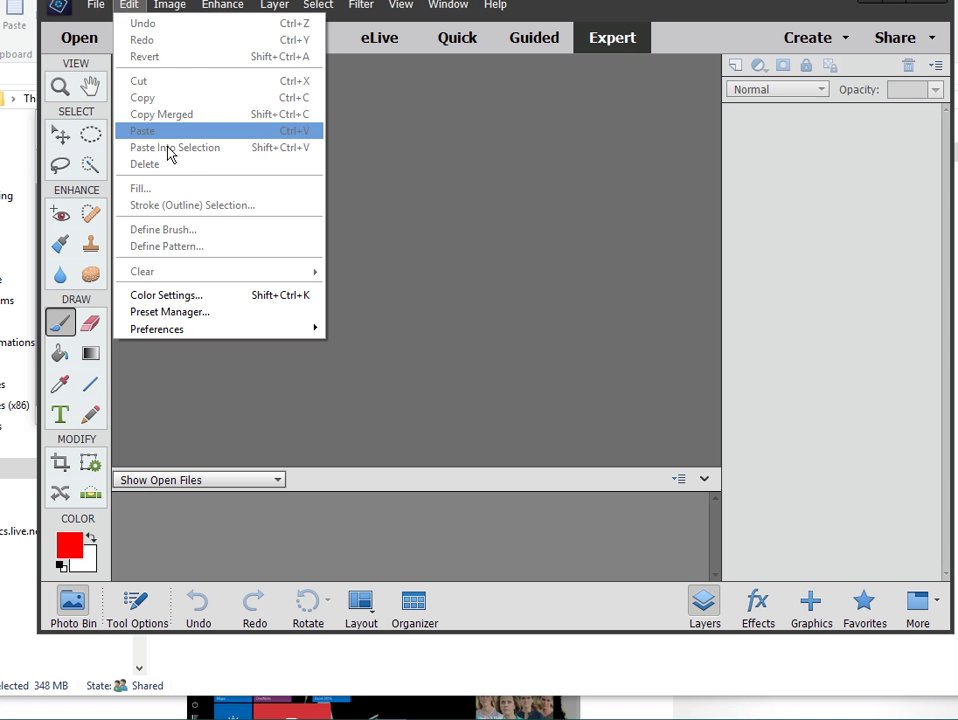
{"action": "left_click", "coordinate": [156, 328]}
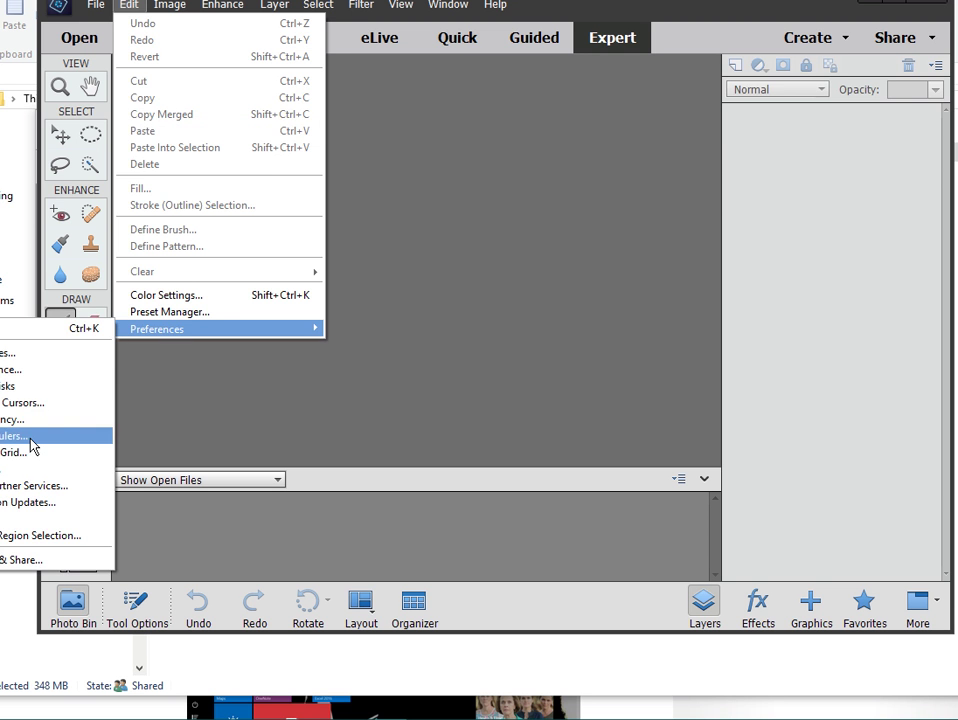
{"action": "left_click", "coordinate": [10, 420]}
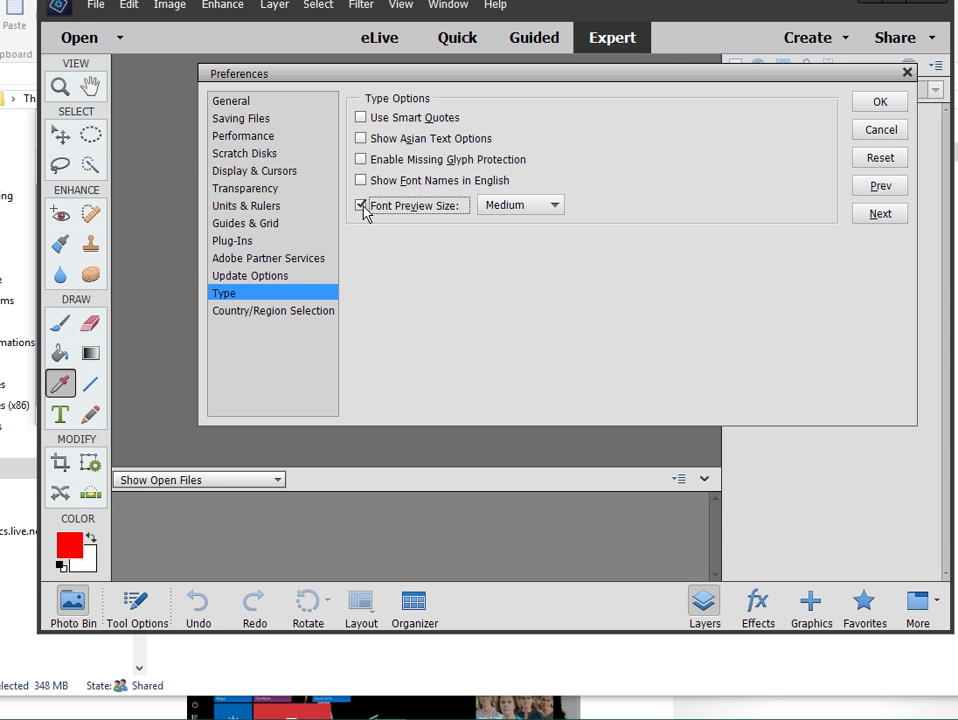
{"action": "left_click", "coordinate": [880, 100]}
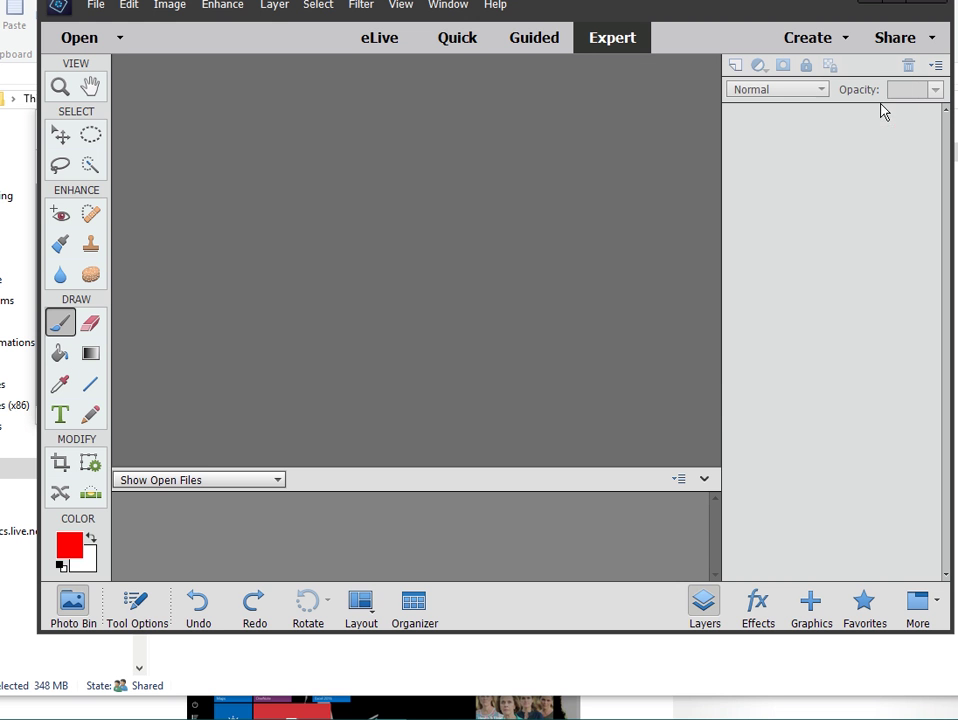
{"action": "left_click", "coordinate": [128, 6]}
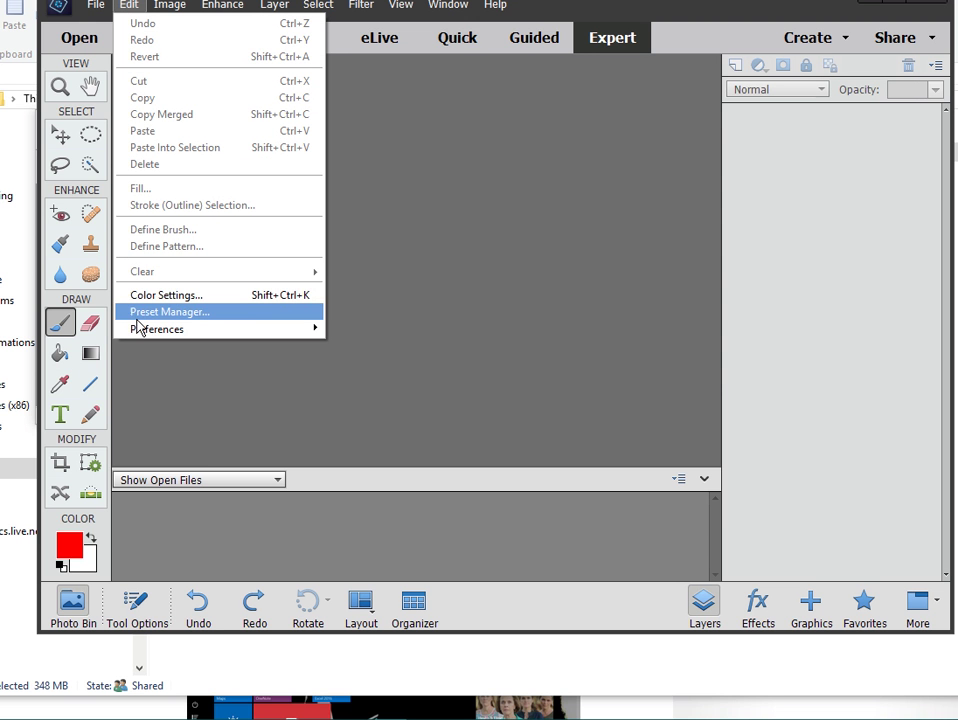
{"action": "mouse_move", "coordinate": [164, 428]}
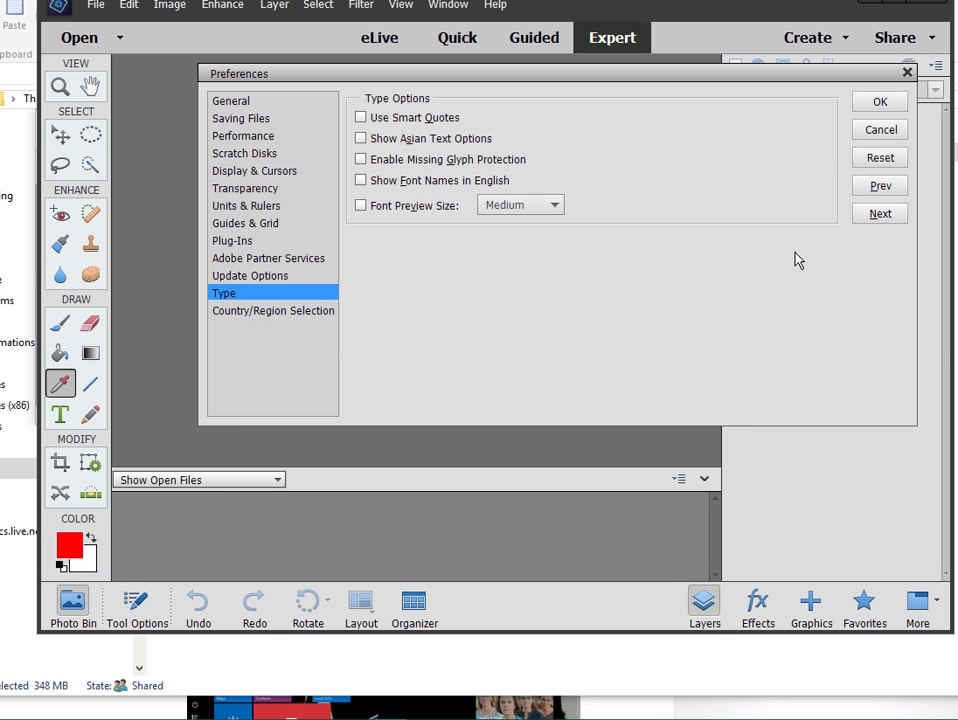
{"action": "mouse_move", "coordinate": [880, 100]}
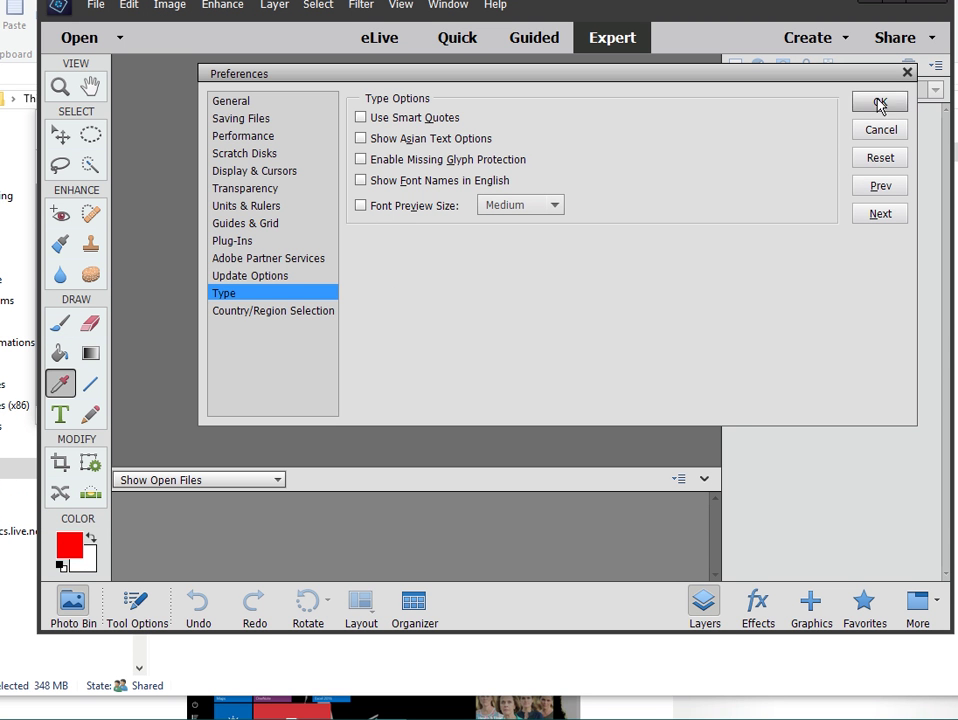
{"action": "left_click", "coordinate": [880, 104]}
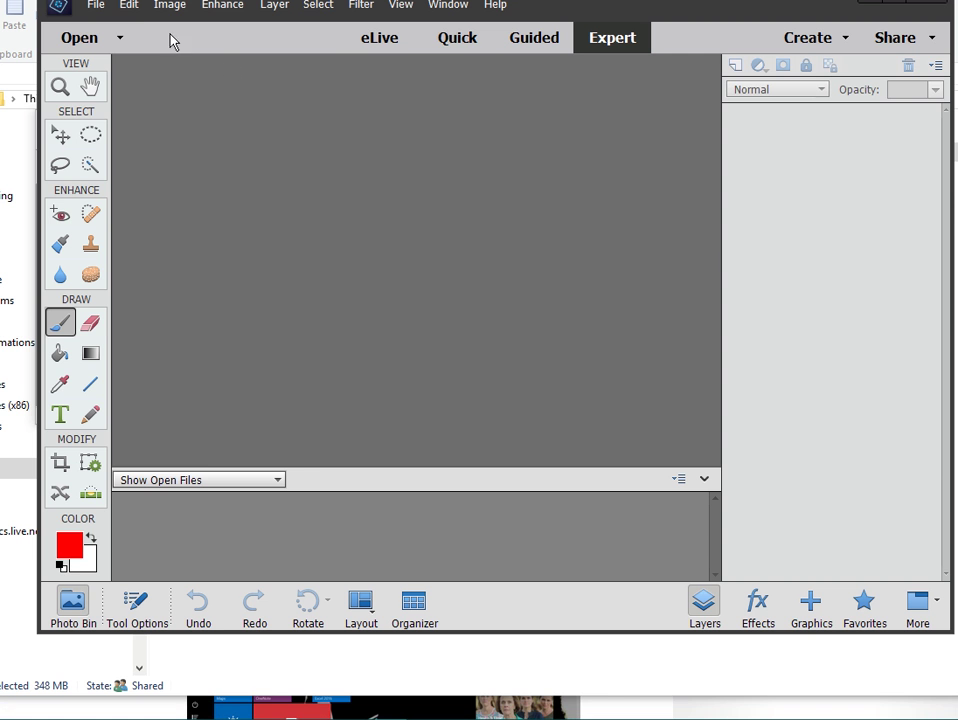
Disable Font Preview Size in the Type preferences and apply it with OK
{"action": "left_click", "coordinate": [128, 6]}
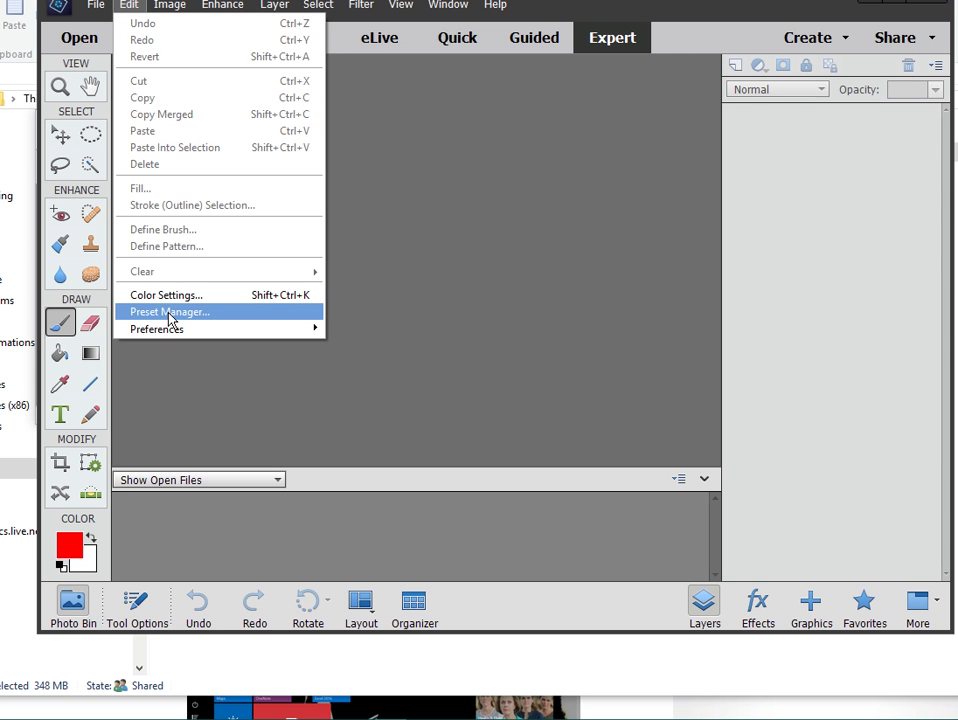
{"action": "mouse_move", "coordinate": [156, 328]}
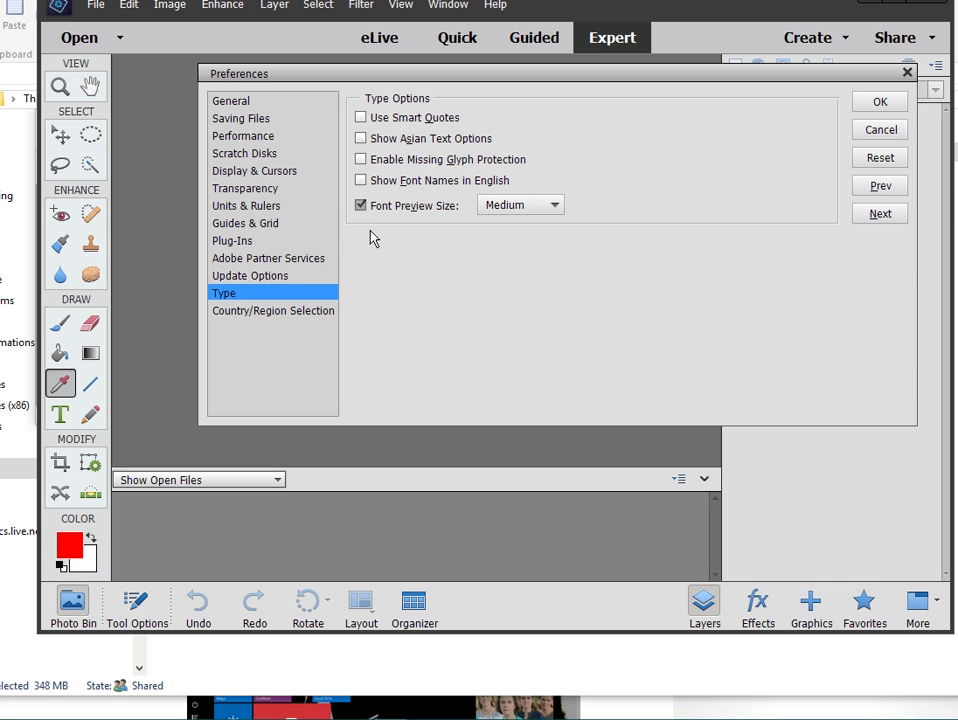
{"action": "left_click", "coordinate": [520, 204]}
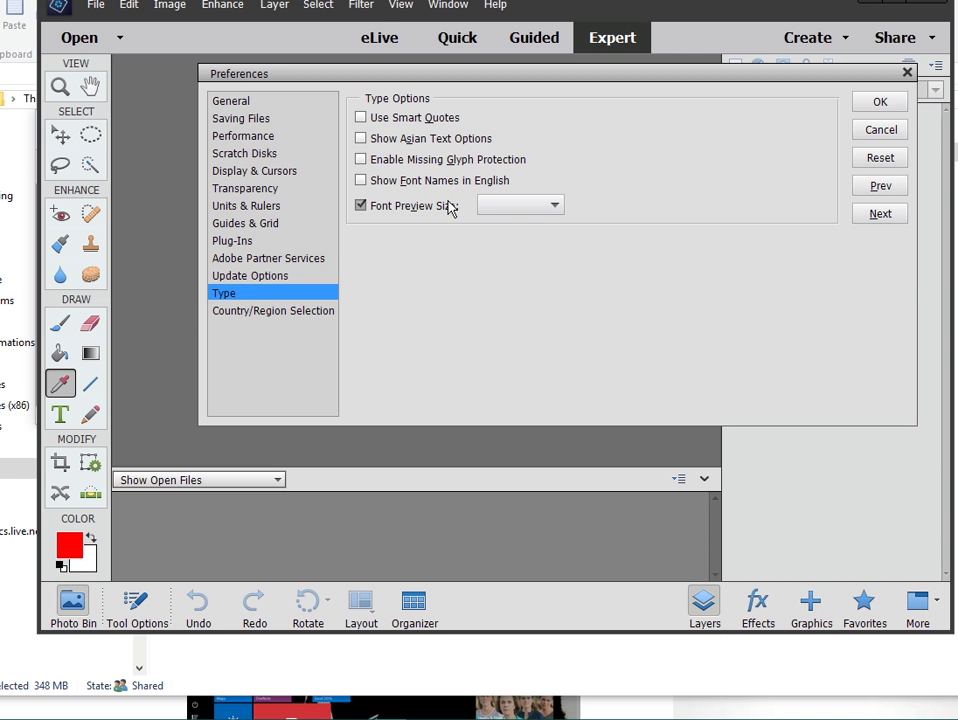
{"action": "left_click", "coordinate": [360, 204]}
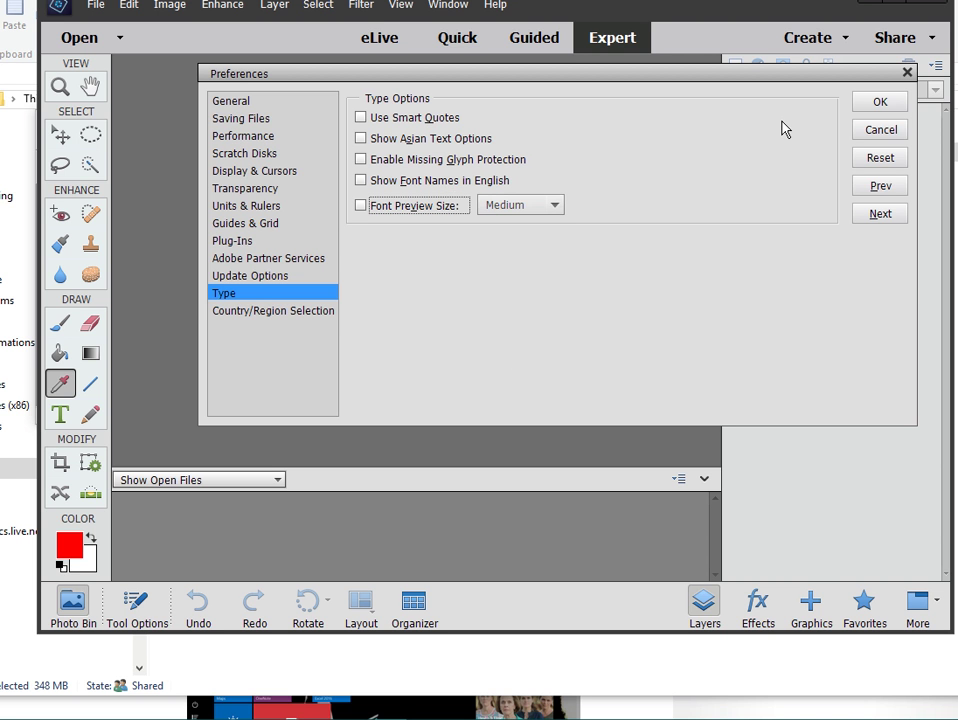
{"action": "left_click", "coordinate": [880, 100]}
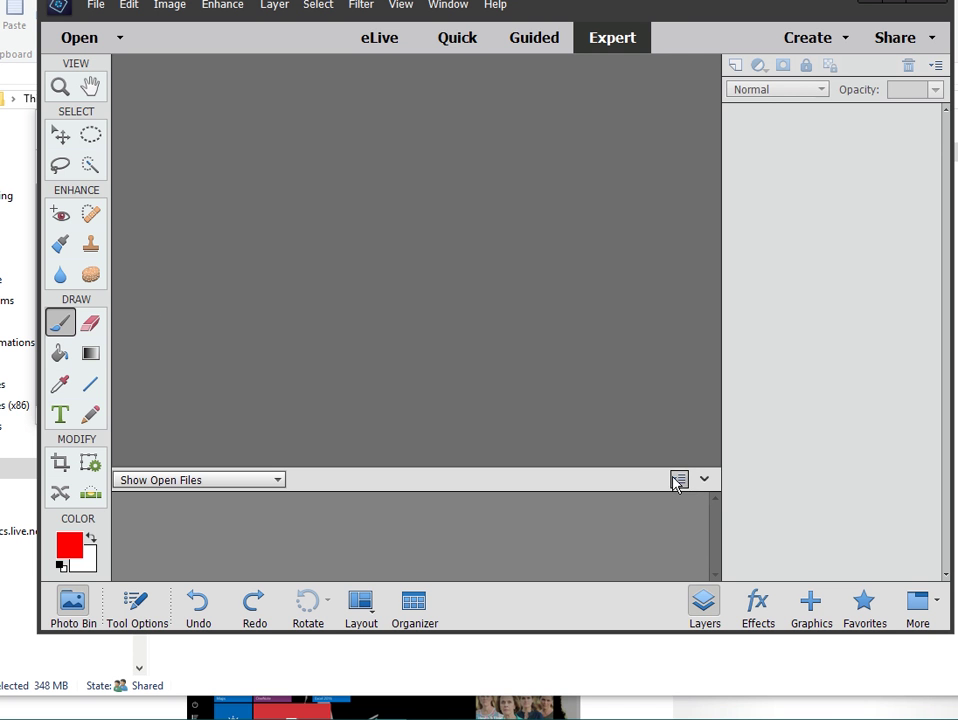
With the Eraser selected, reset all tools to their default settings and confirm
{"action": "left_click", "coordinate": [680, 480]}
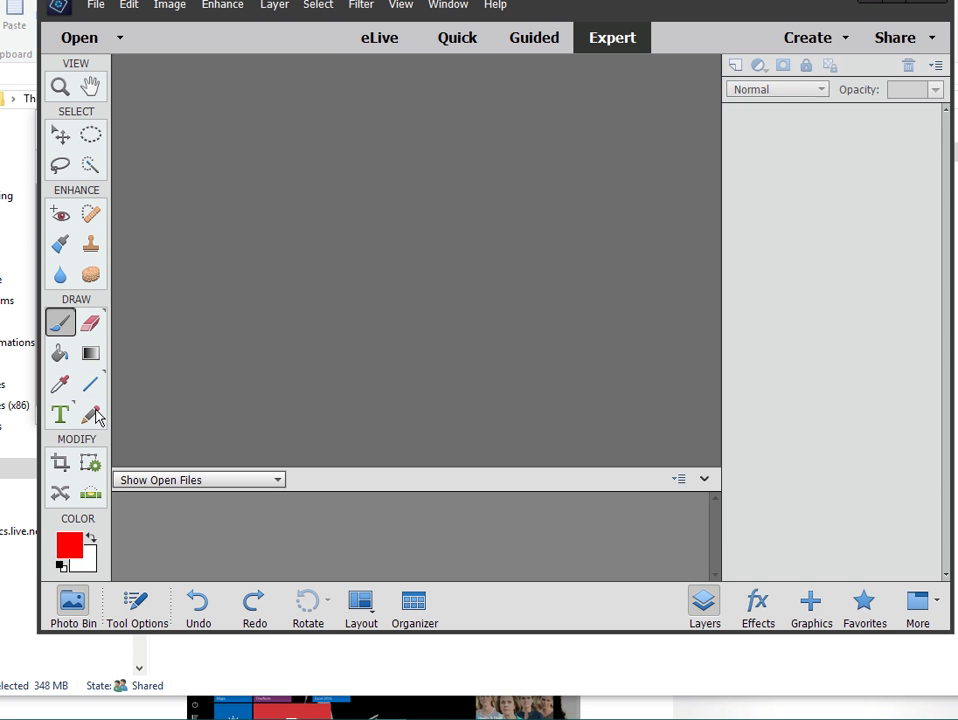
{"action": "left_click", "coordinate": [92, 322]}
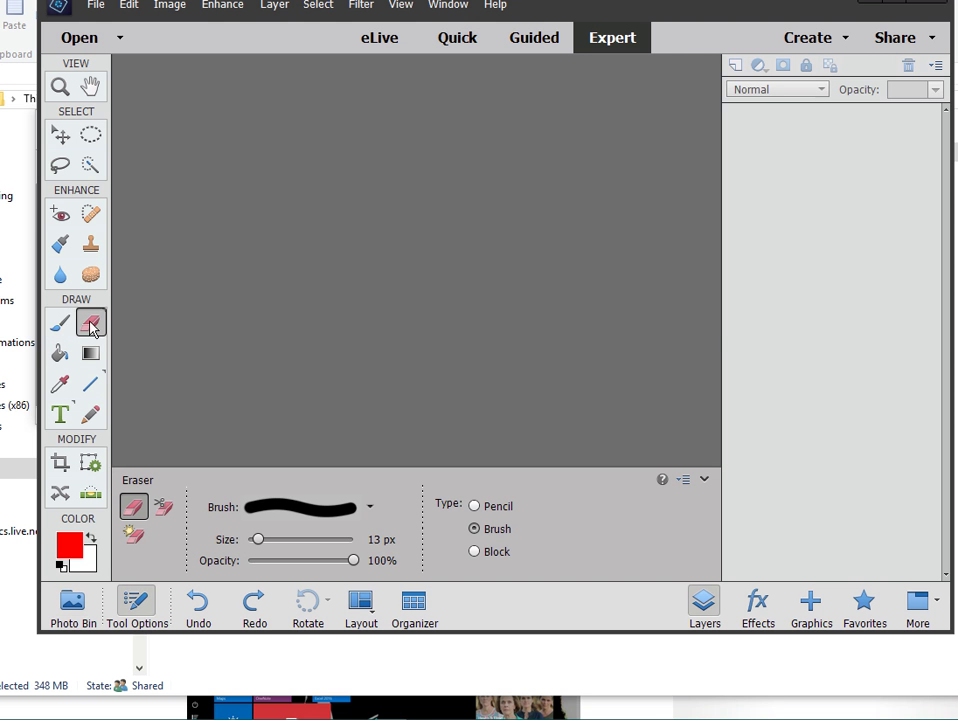
{"action": "left_click", "coordinate": [684, 480]}
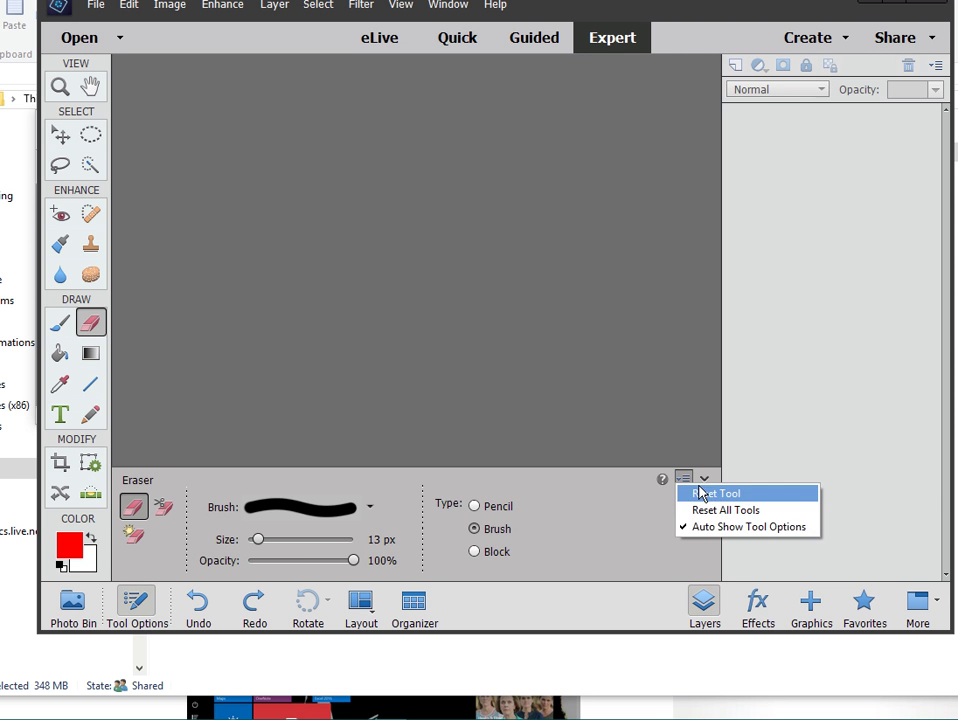
{"action": "left_click", "coordinate": [724, 510]}
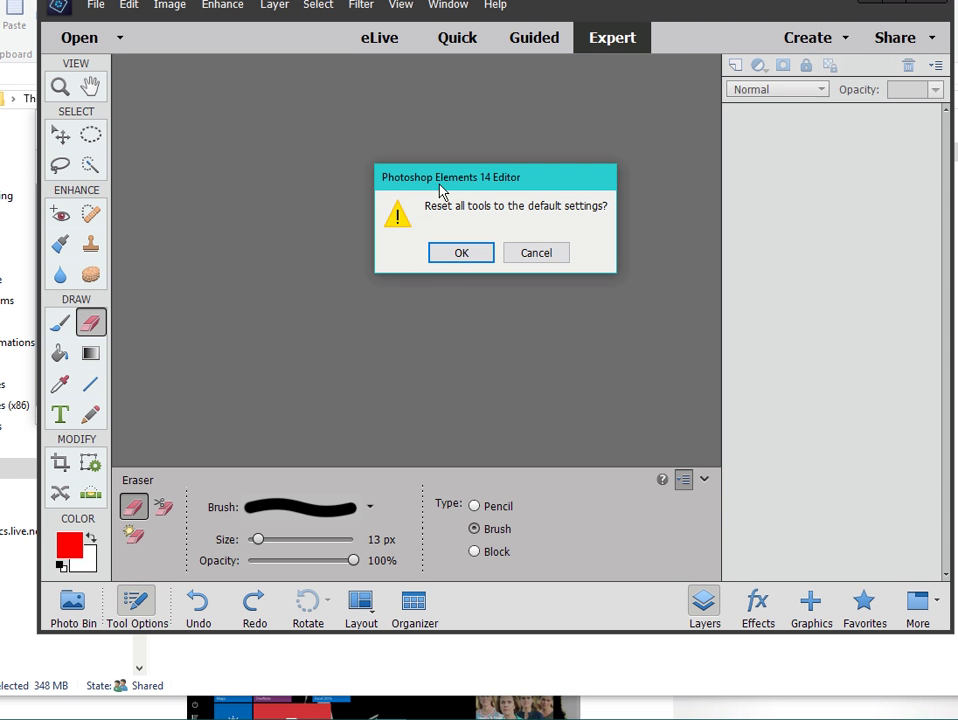
{"action": "mouse_move", "coordinate": [460, 252]}
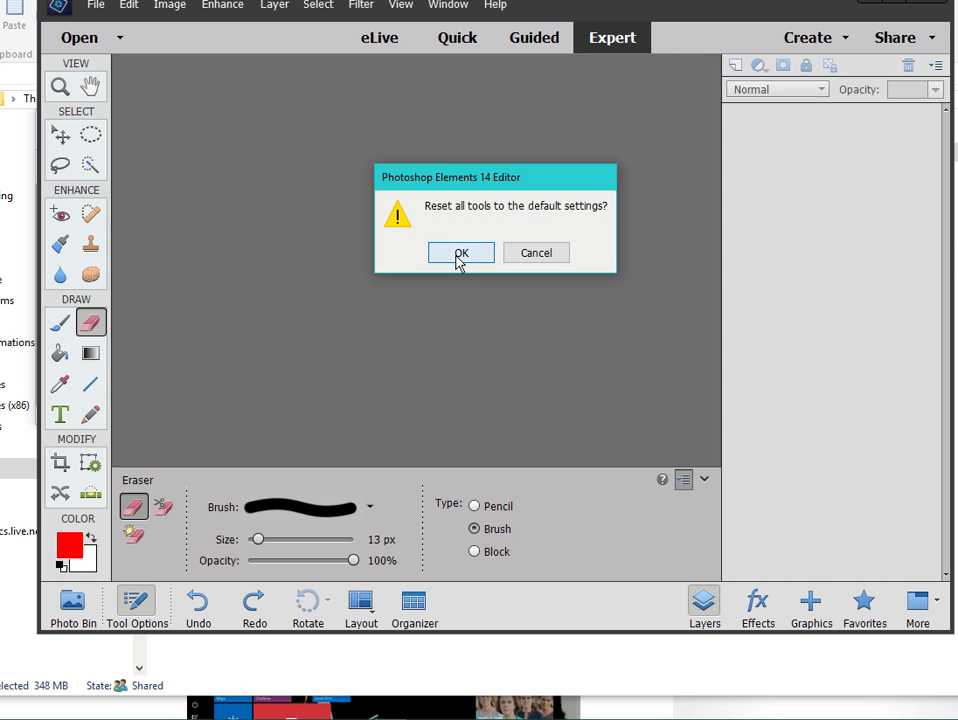
{"action": "left_click", "coordinate": [460, 252]}
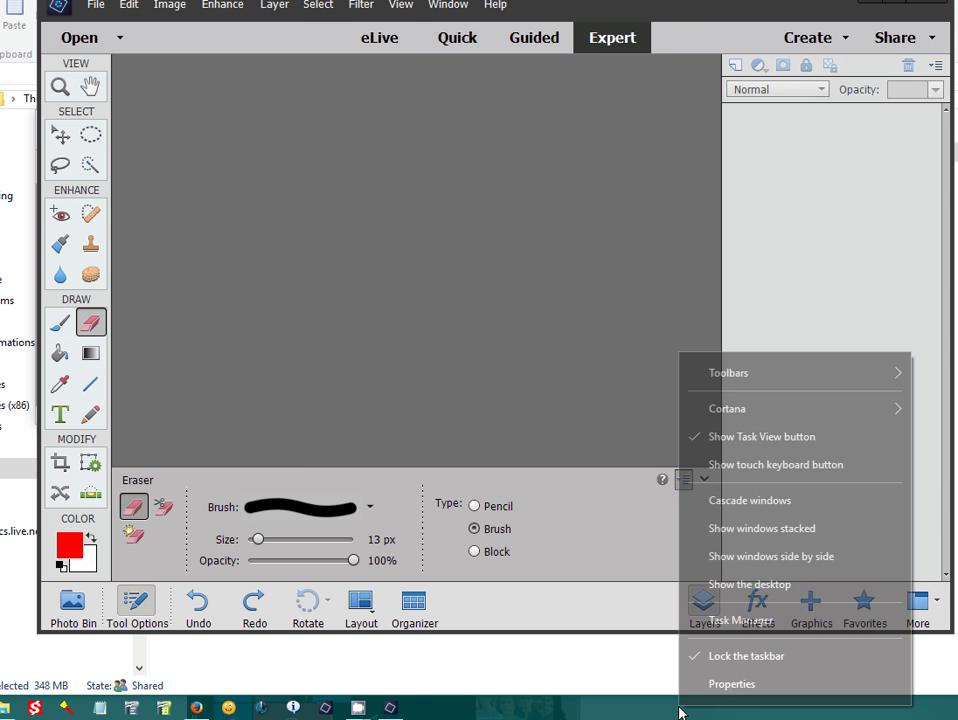
Launch Task Manager and show the full list of running processes
{"action": "left_click", "coordinate": [758, 608]}
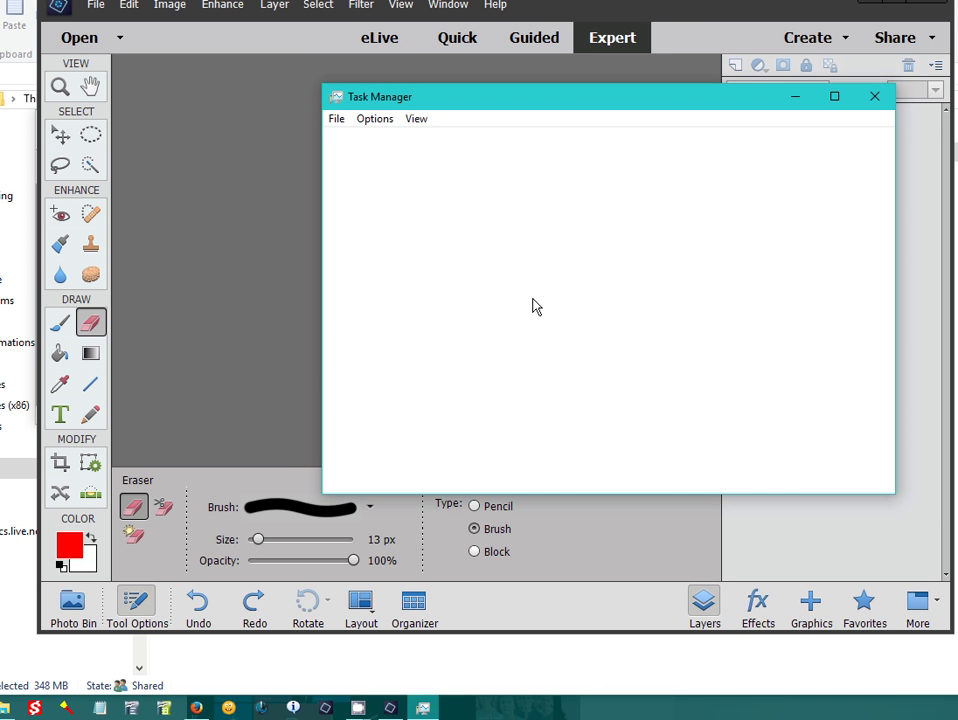
{"action": "left_click", "coordinate": [380, 472]}
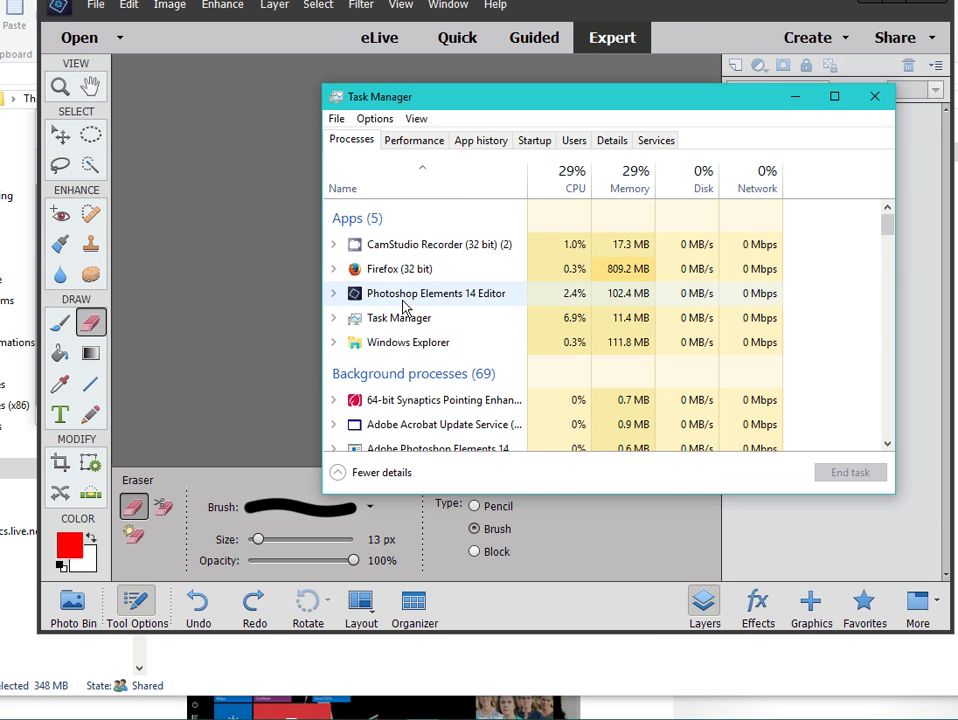